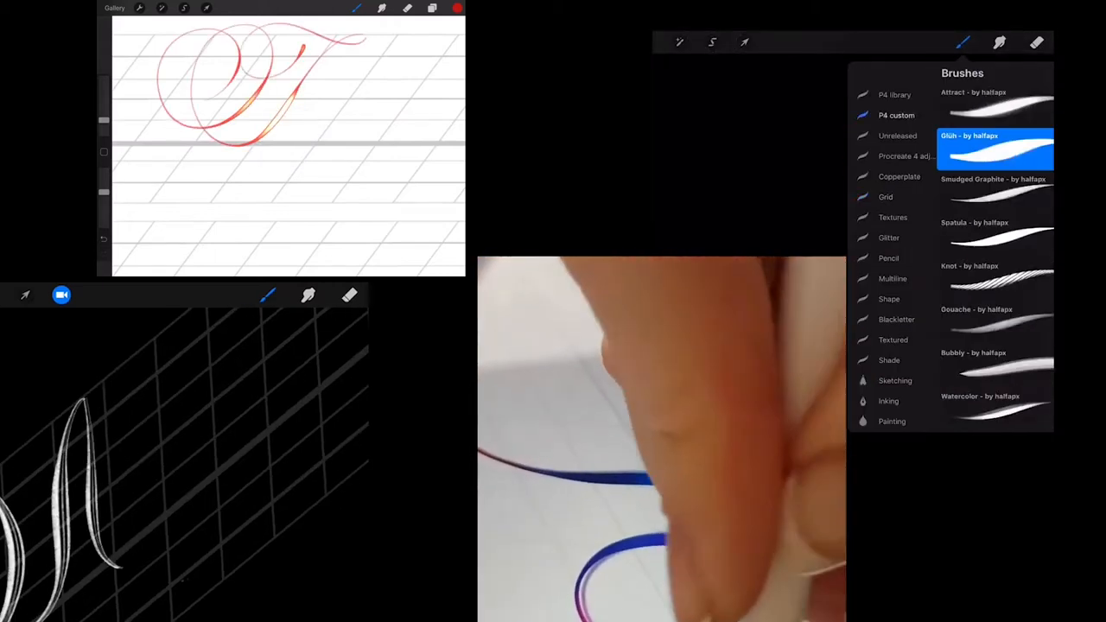
# Browse down the brush shop's Procreate lettering brushes and continue to page 2 of the grid
pyautogui.click(1036, 41)
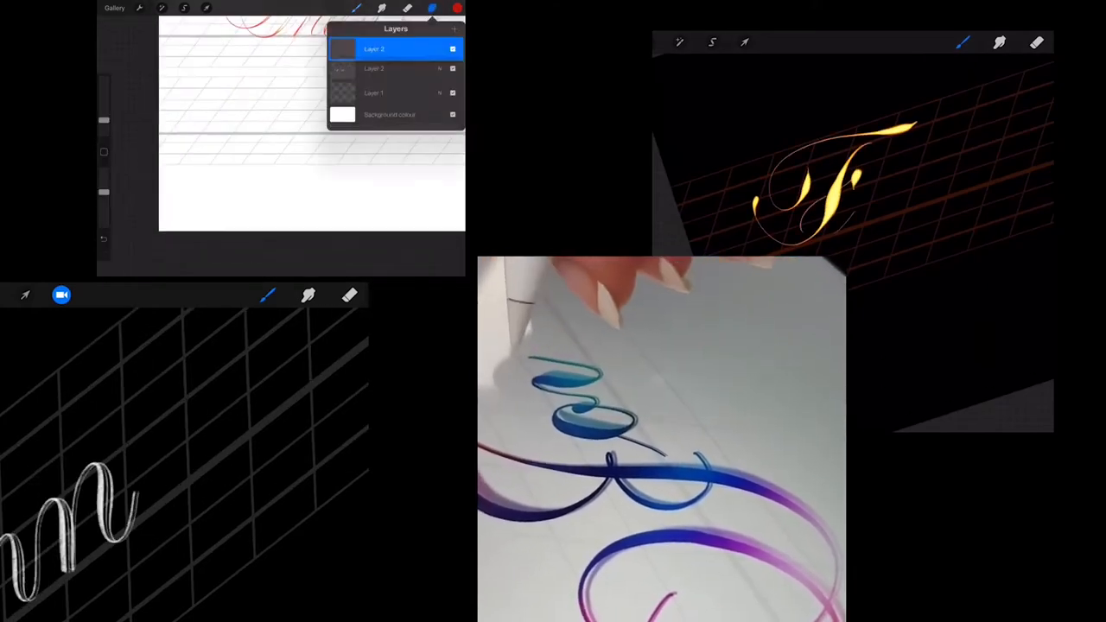
pyautogui.click(998, 42)
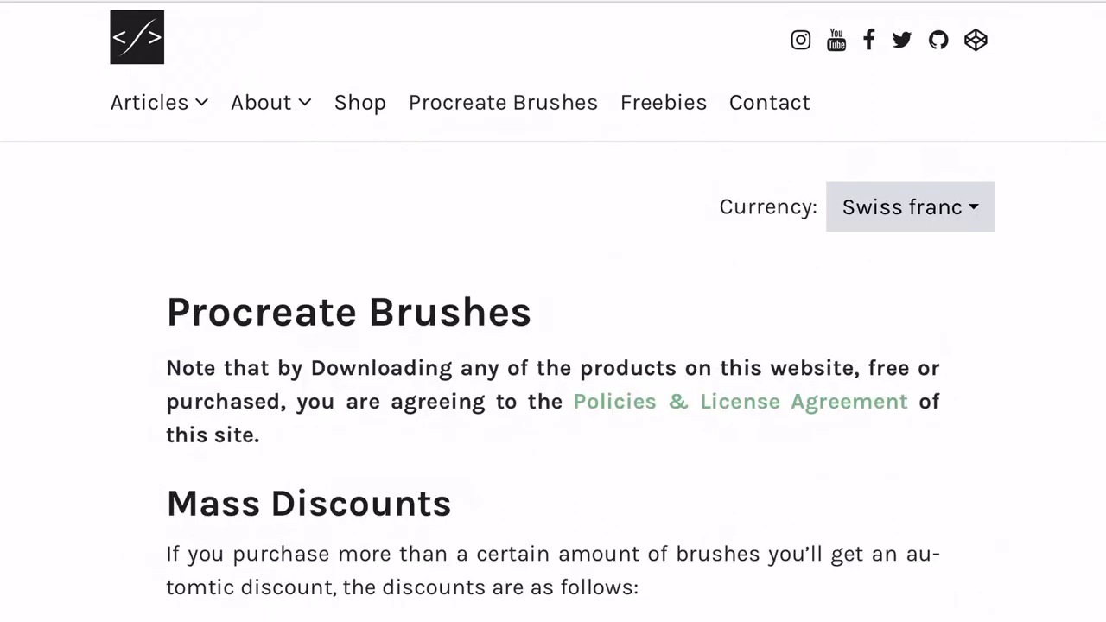
pyautogui.scroll(-3)
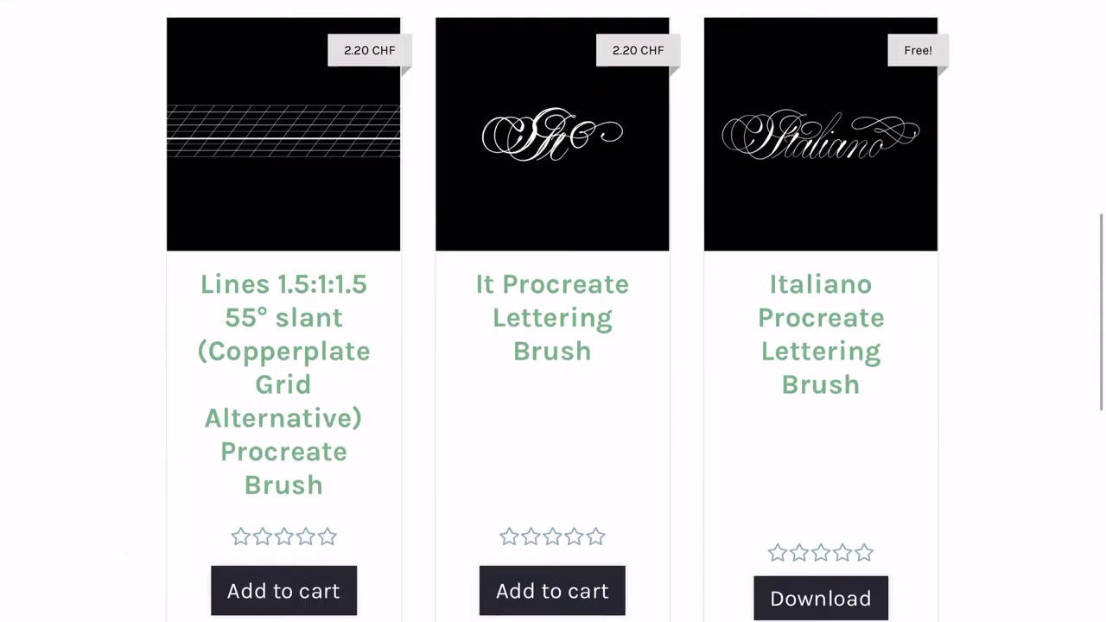
pyautogui.scroll(-3)
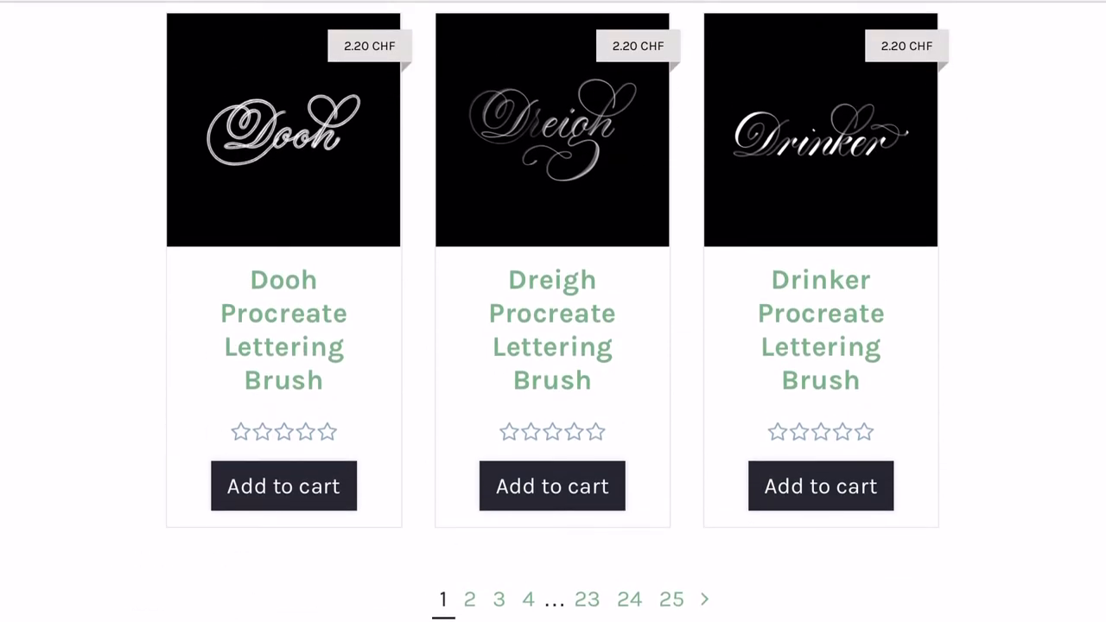
pyautogui.scroll(-3)
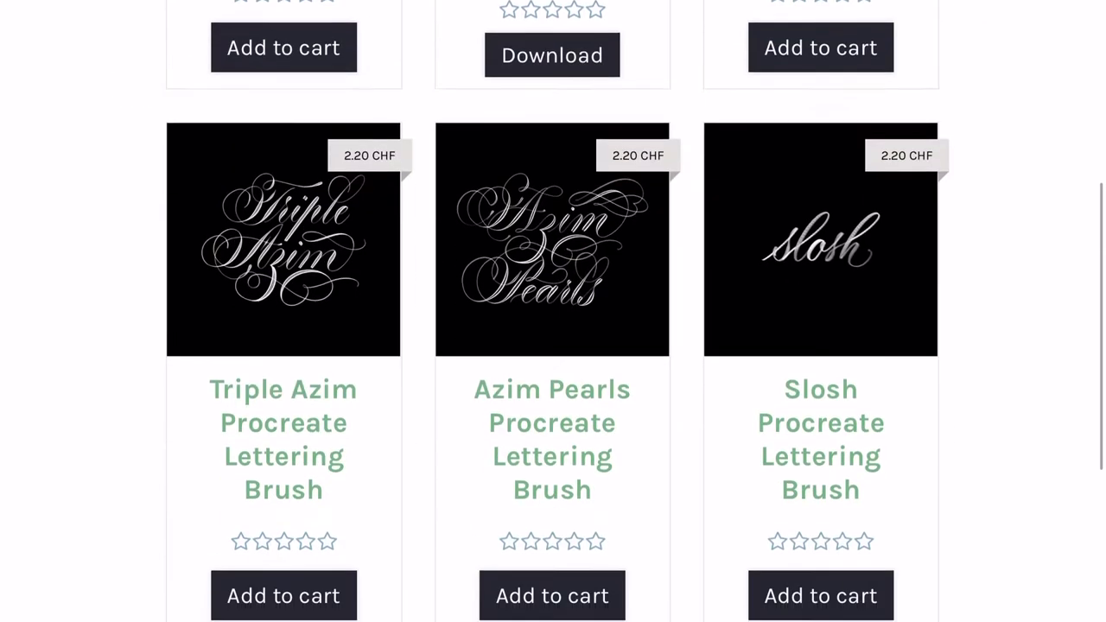
pyautogui.scroll(-3)
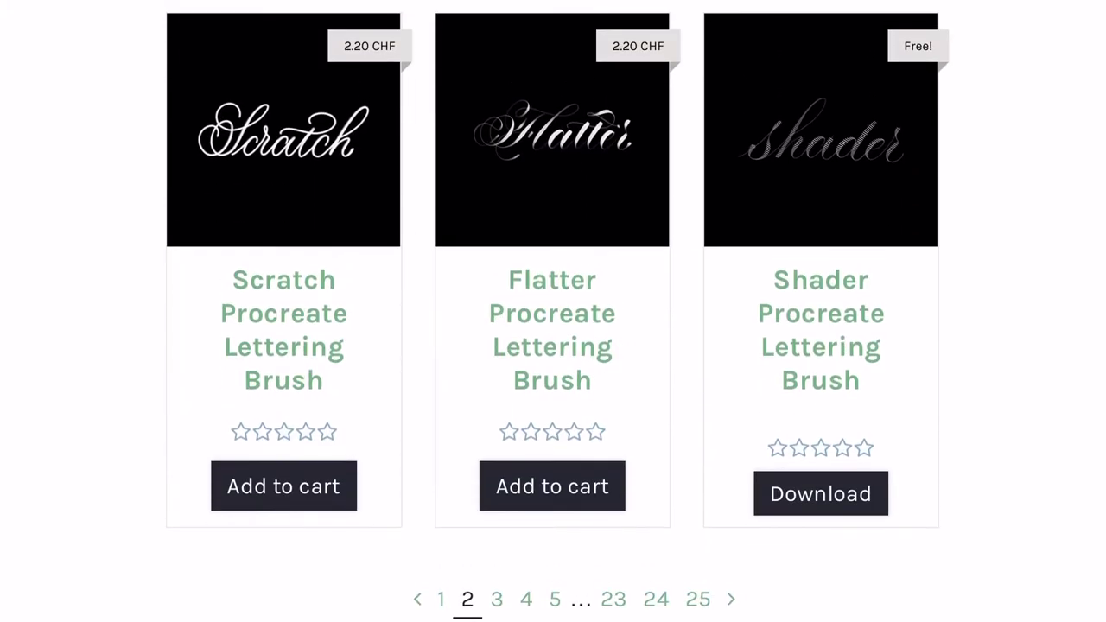